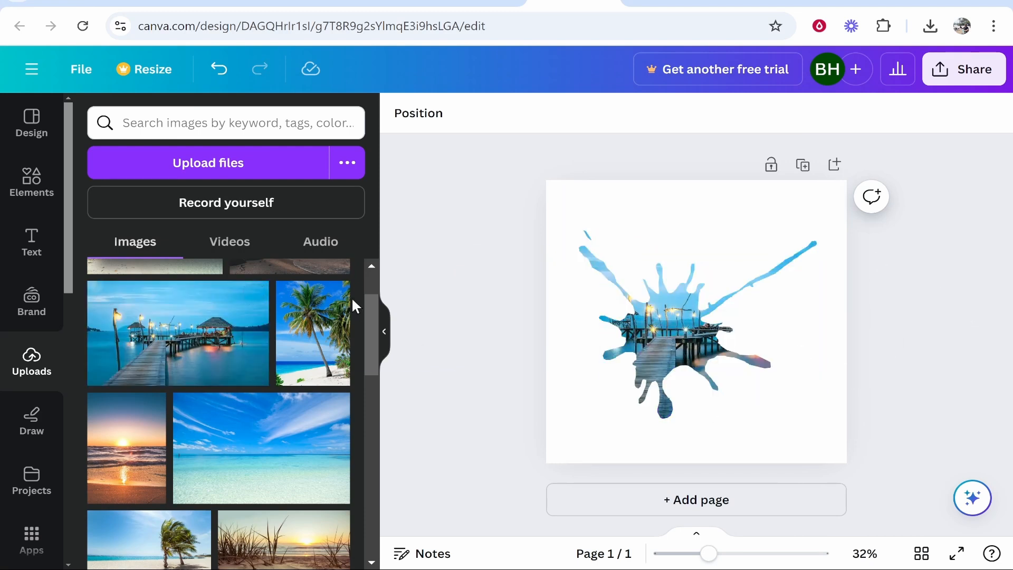
Step: Select the photo-filled splatter frame on the page and delete it
click(688, 346)
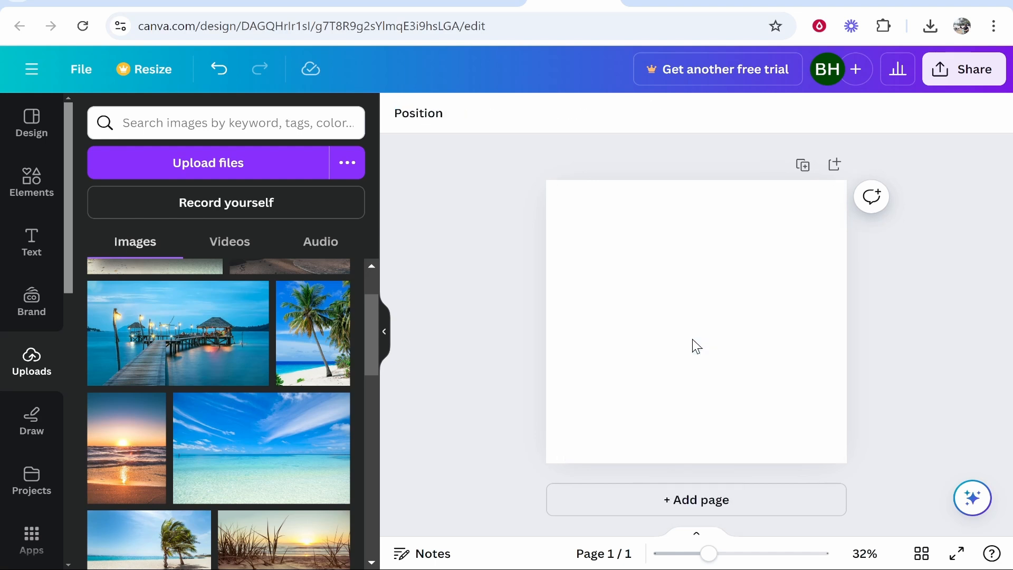
mouse_move(683, 263)
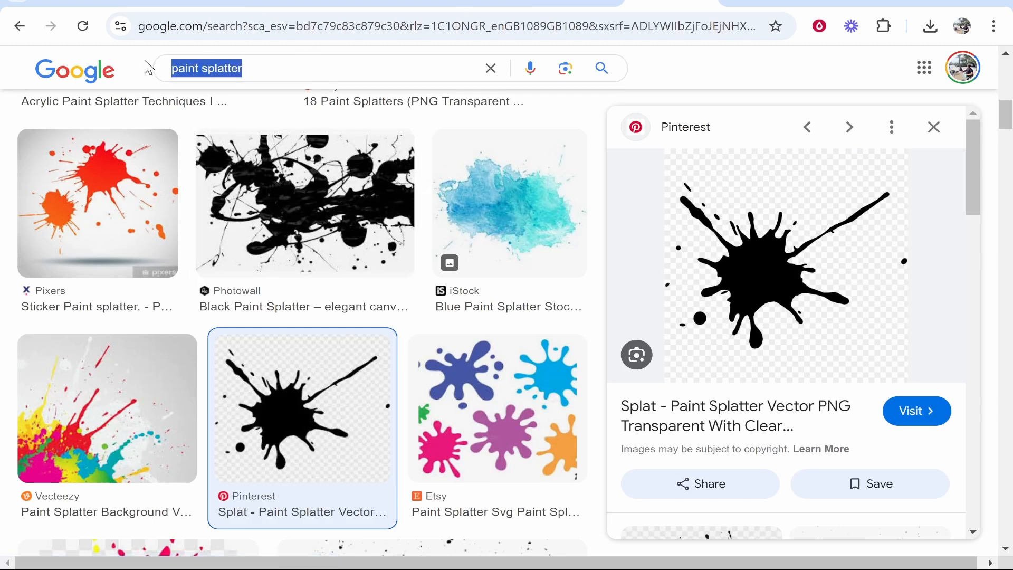
mouse_move(796, 282)
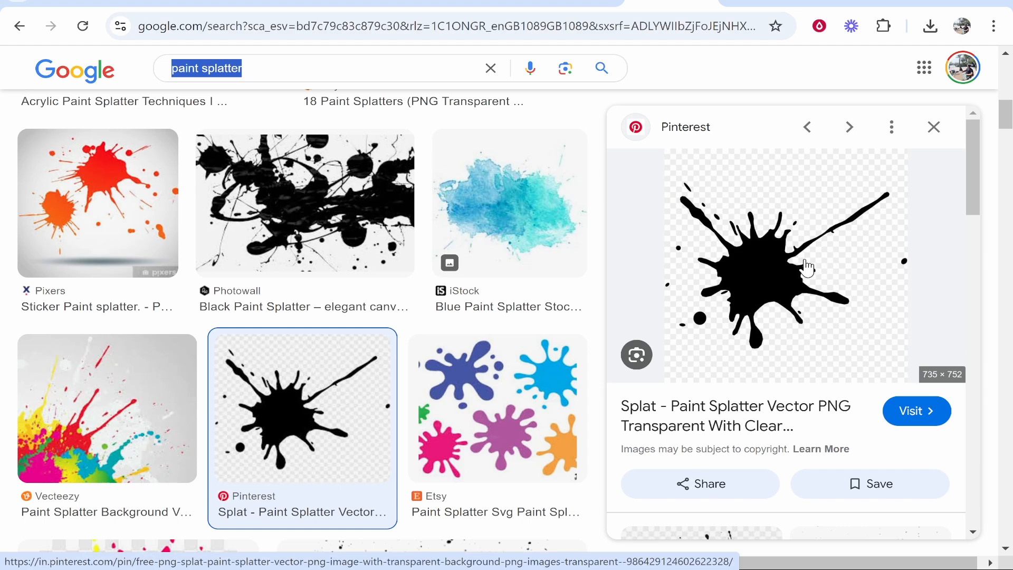
Step: Save the black splatter preview image from the search results into Downloads
right_click(807, 264)
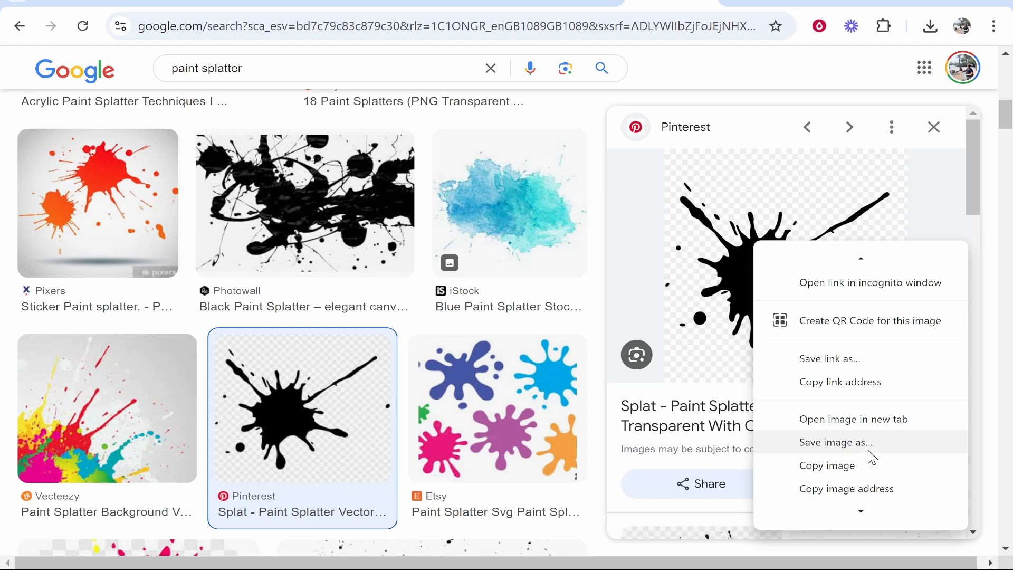
click(835, 442)
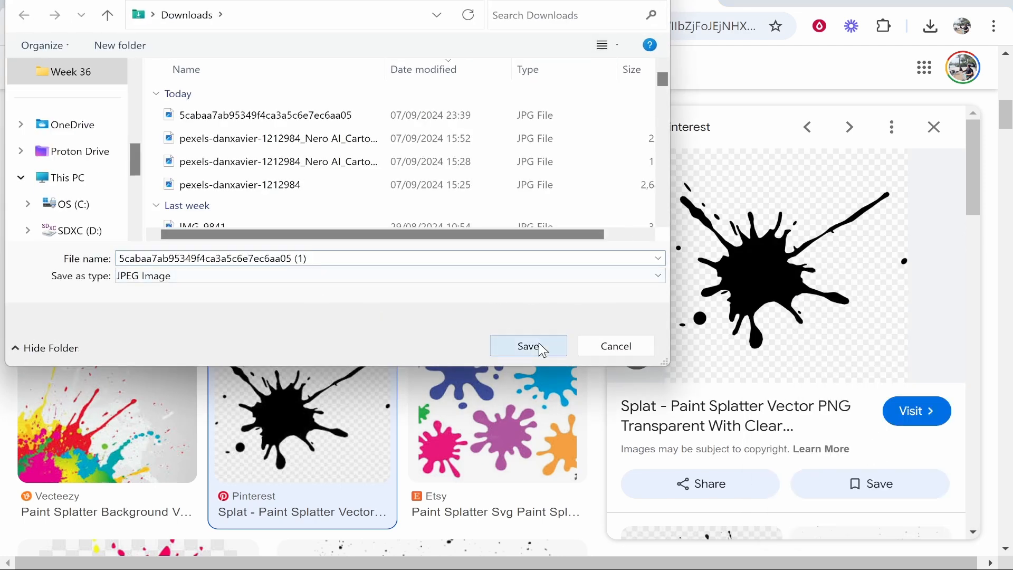
click(527, 346)
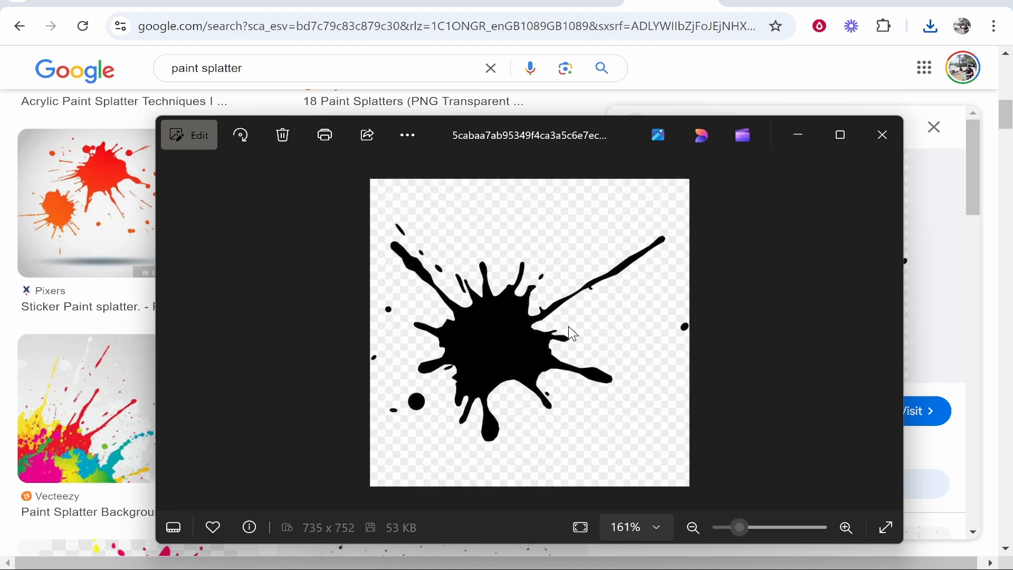
Step: Open the downloaded splatter file so it displays in Windows Photos
click(692, 526)
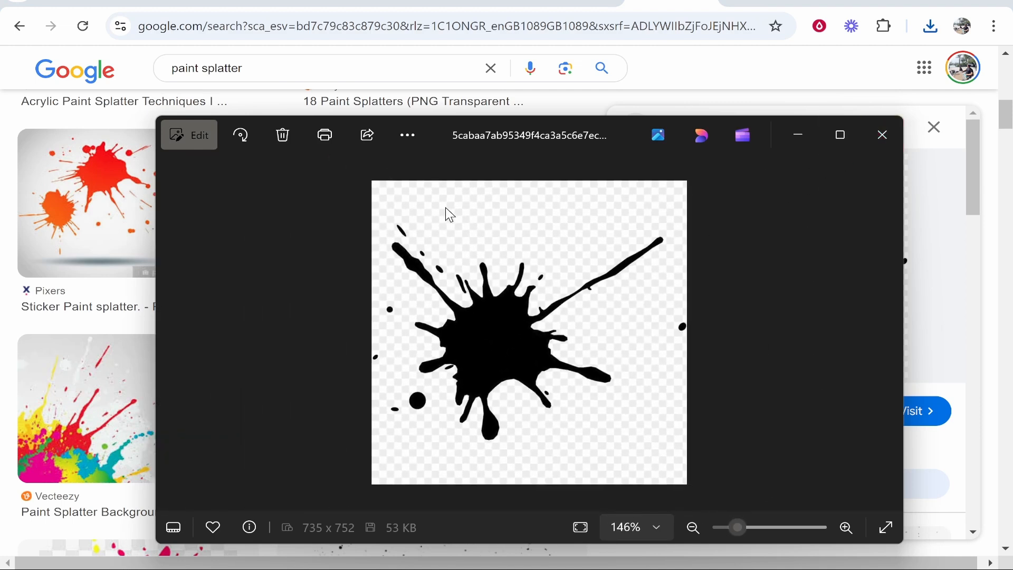
mouse_move(394, 203)
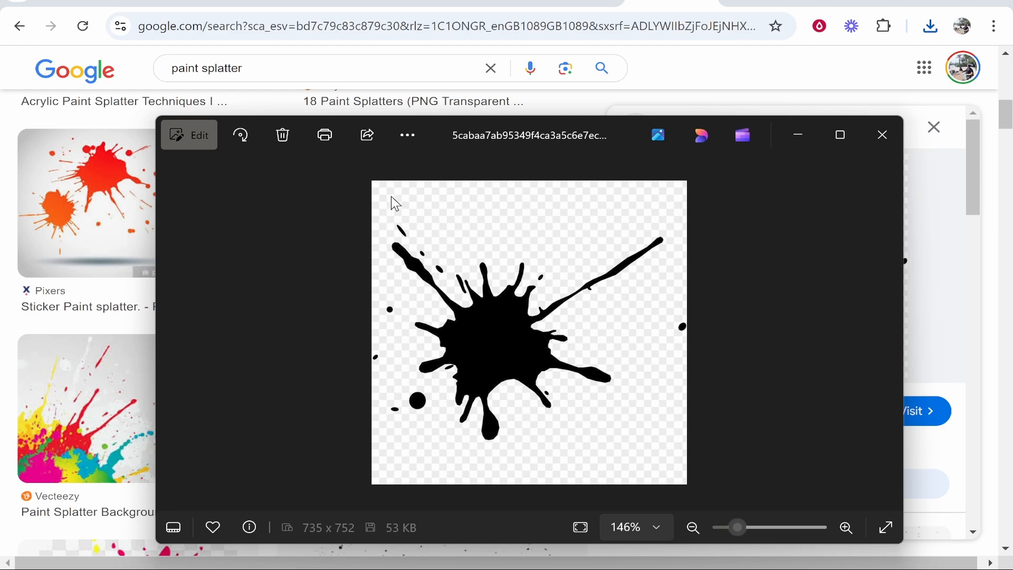
mouse_move(594, 439)
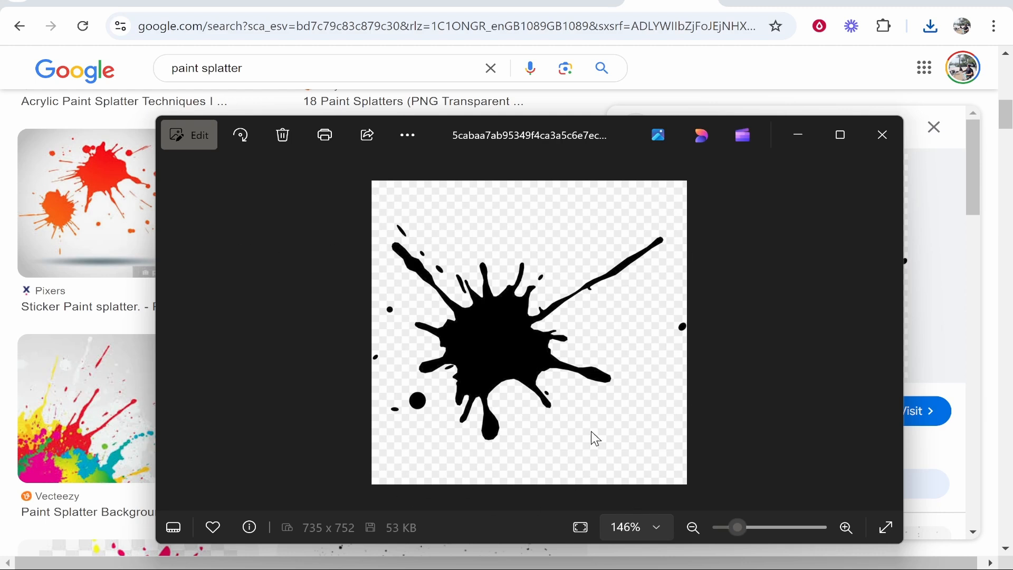
mouse_move(488, 346)
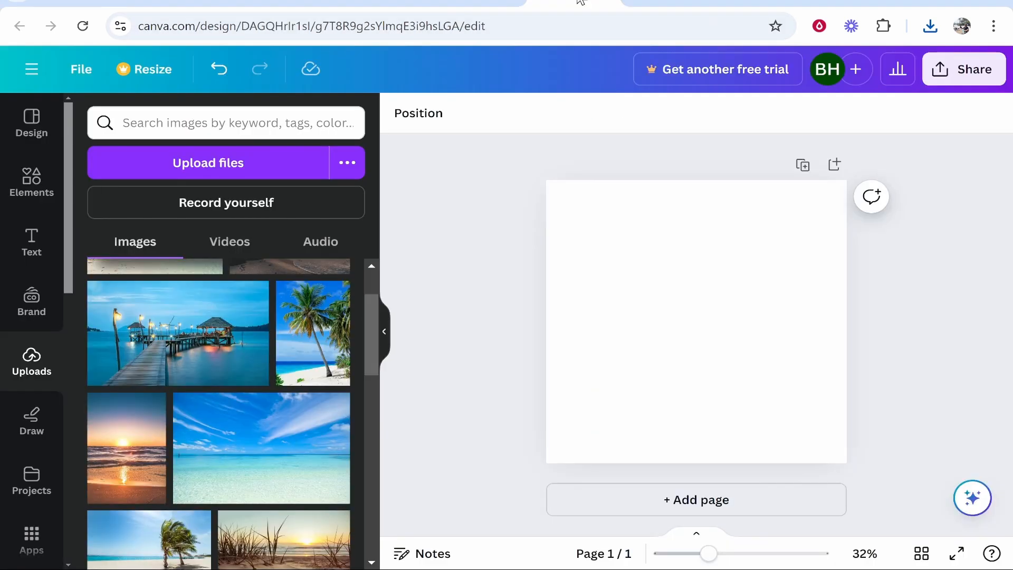
mouse_move(755, 244)
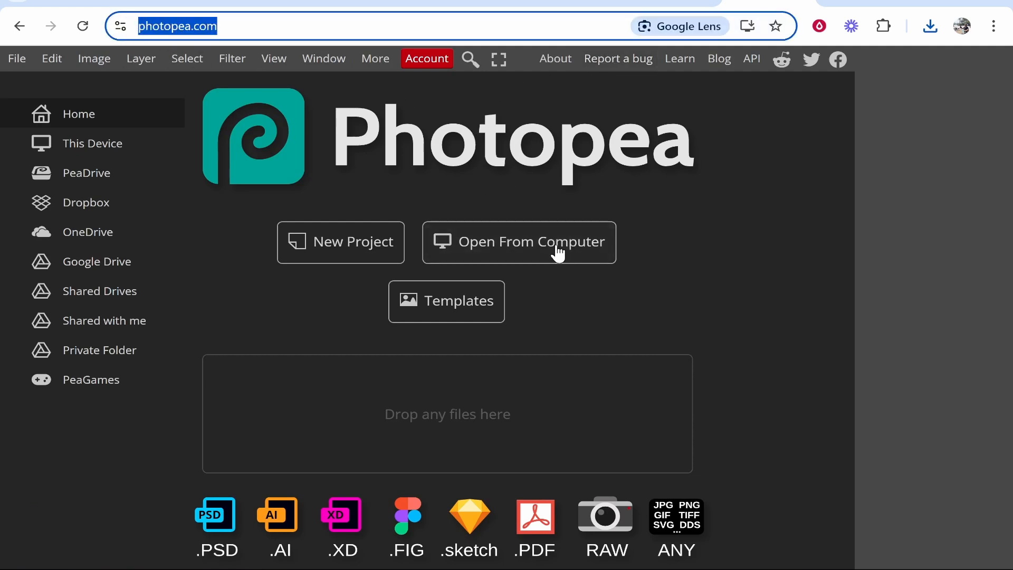
Step: Open the downloaded splatter in Photopea and Magic-Erase its white background to transparency
click(519, 242)
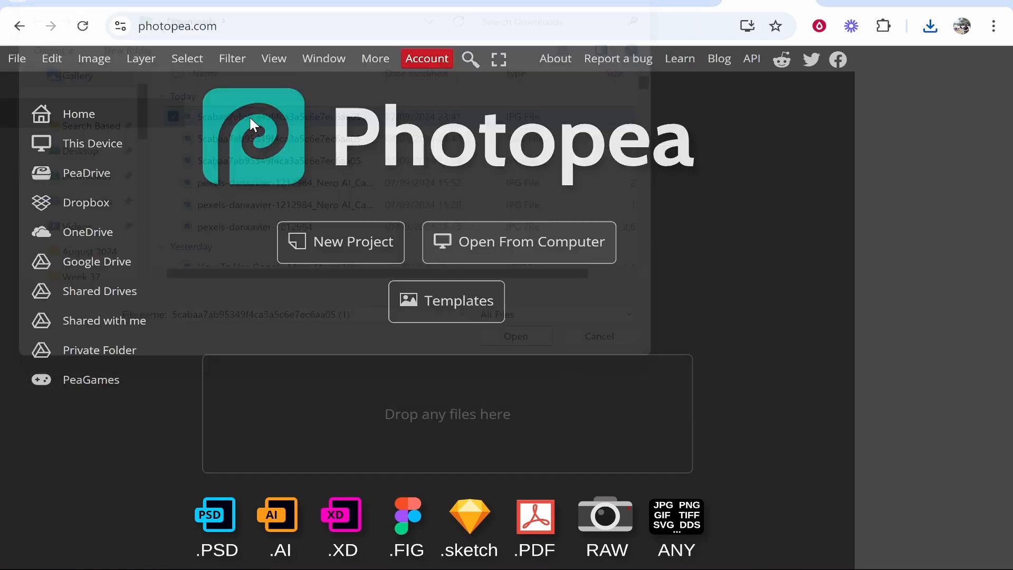
click(514, 335)
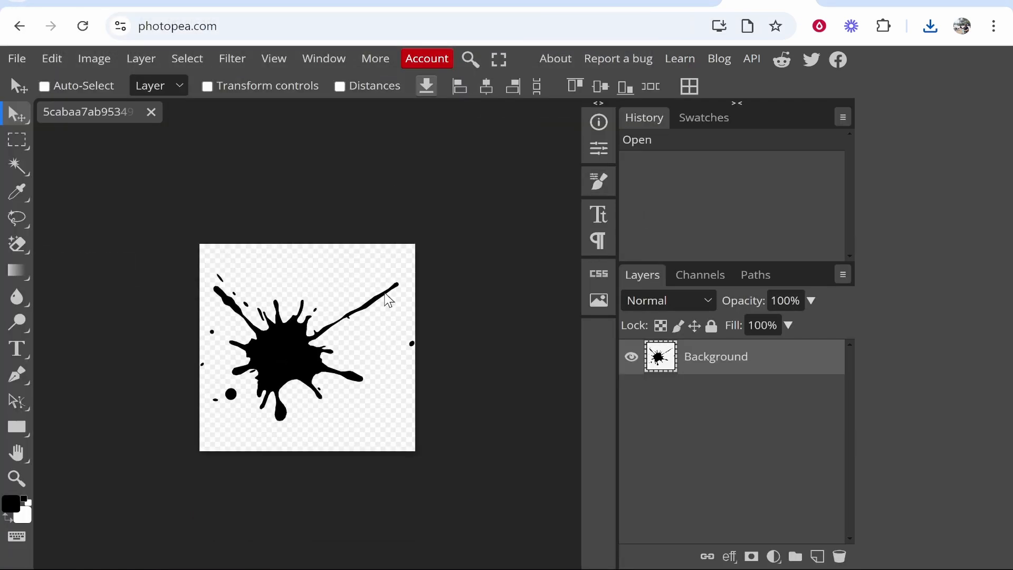
mouse_move(18, 244)
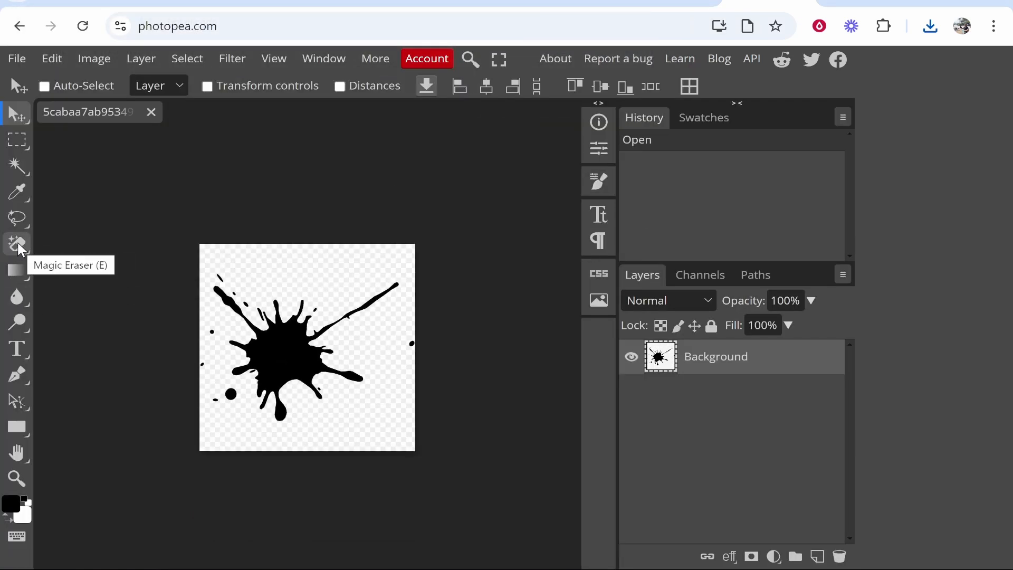
click(16, 244)
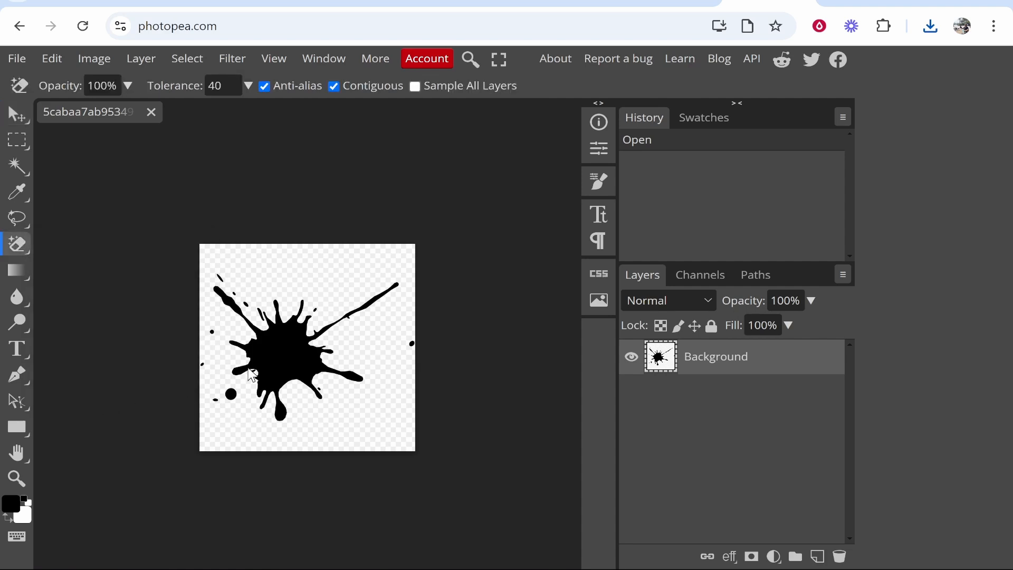
mouse_move(317, 281)
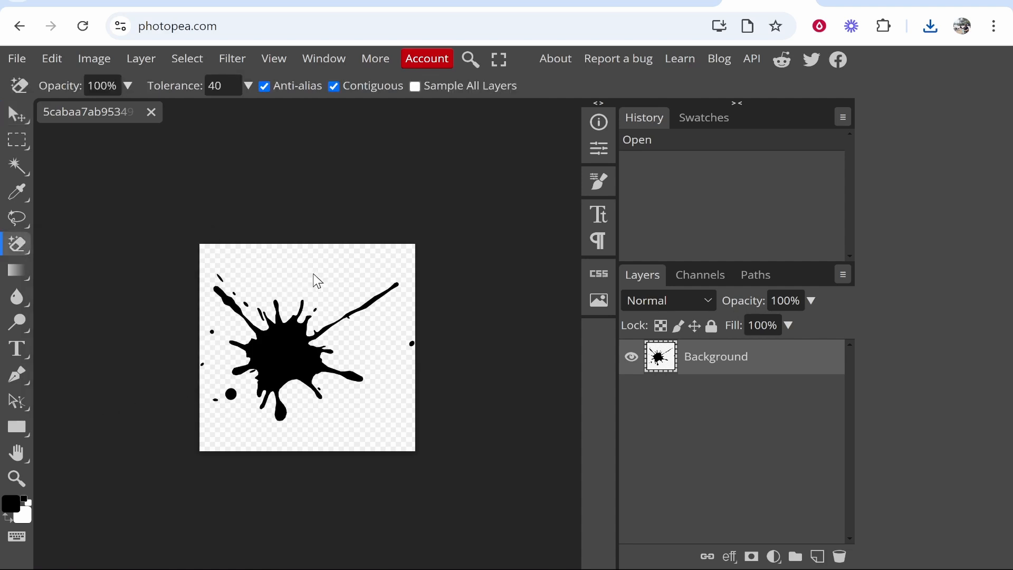
click(317, 279)
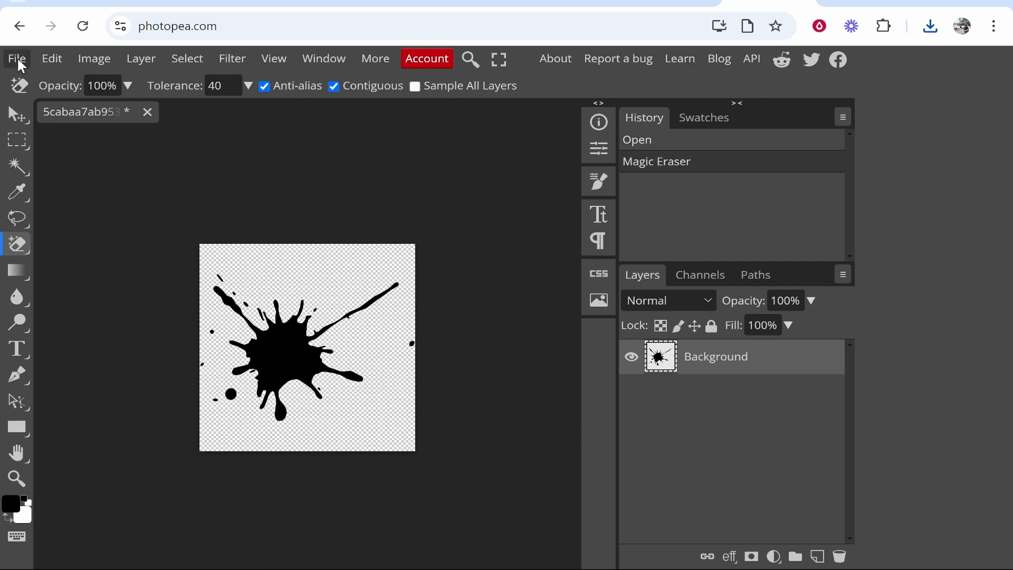
Step: Export the cleaned transparent splatter from Photopea as a PNG
click(17, 59)
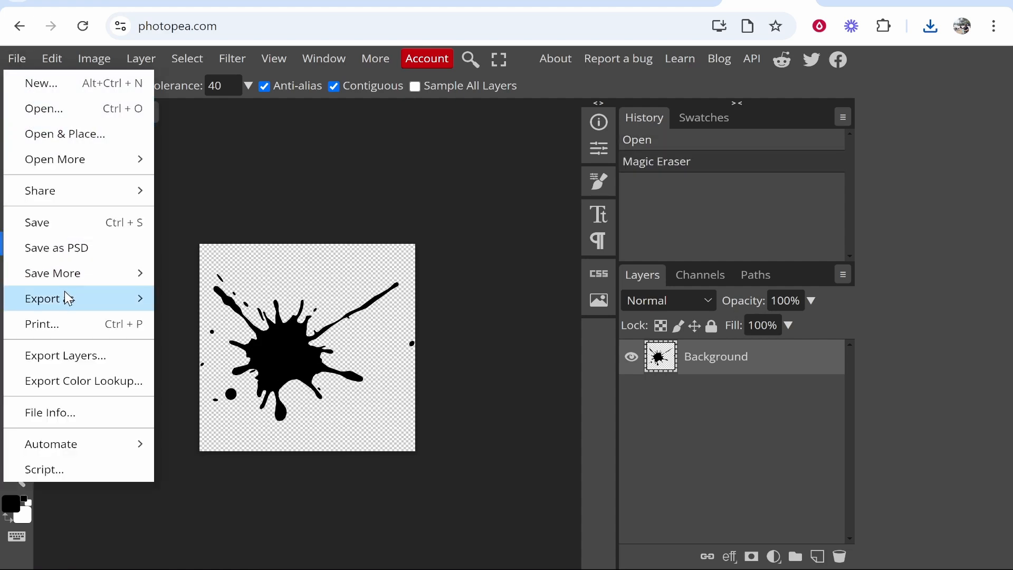
click(47, 297)
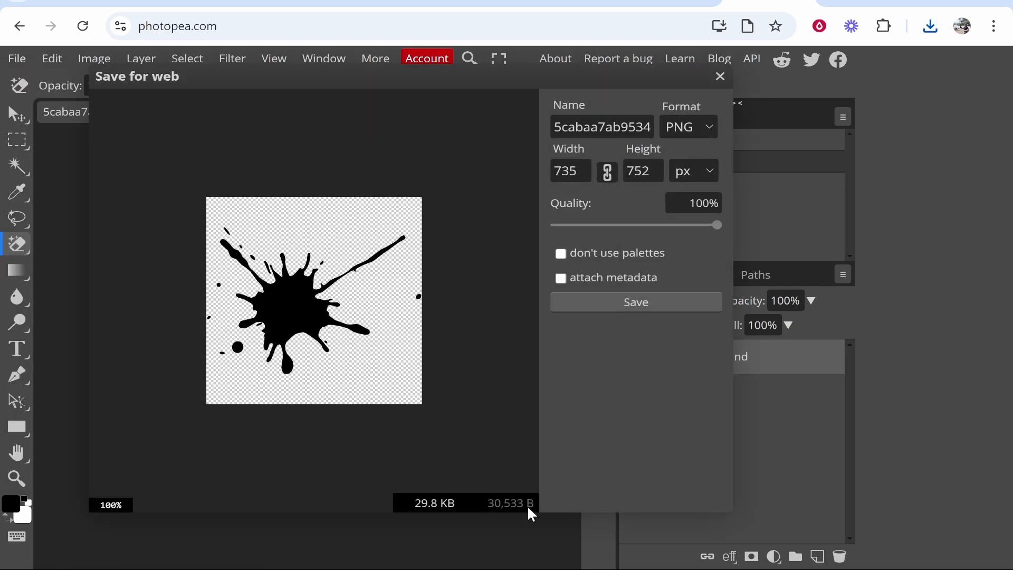
click(635, 301)
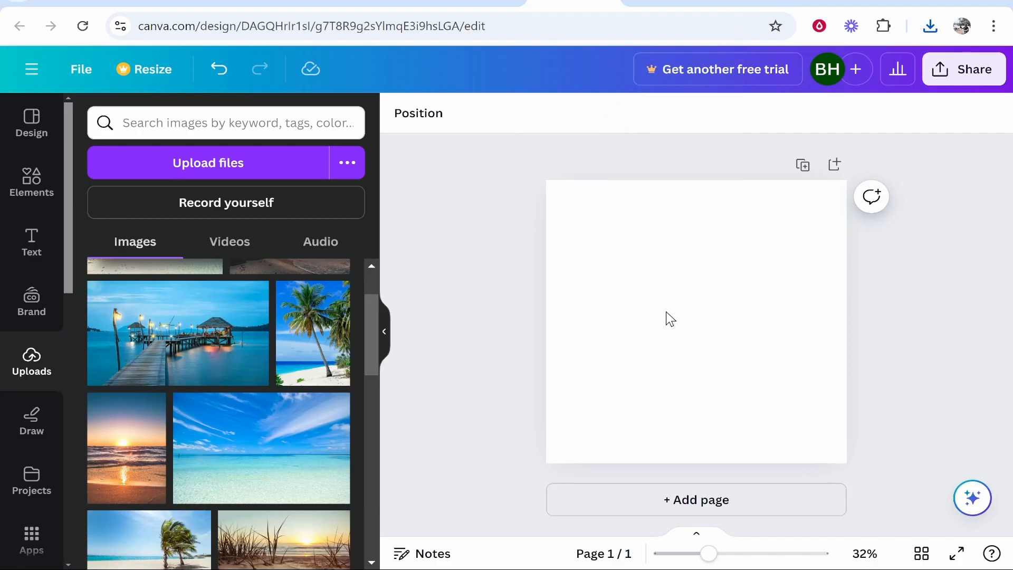
mouse_move(651, 231)
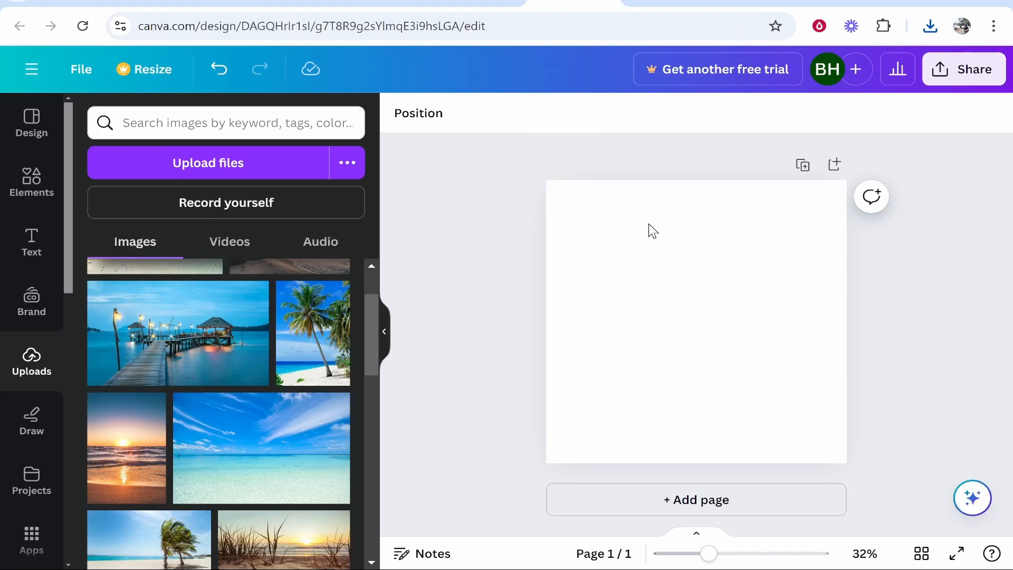
Step: Search Canva apps for 'image to frame' and open the Image to Frame app
click(31, 539)
text(AI Image Gen)
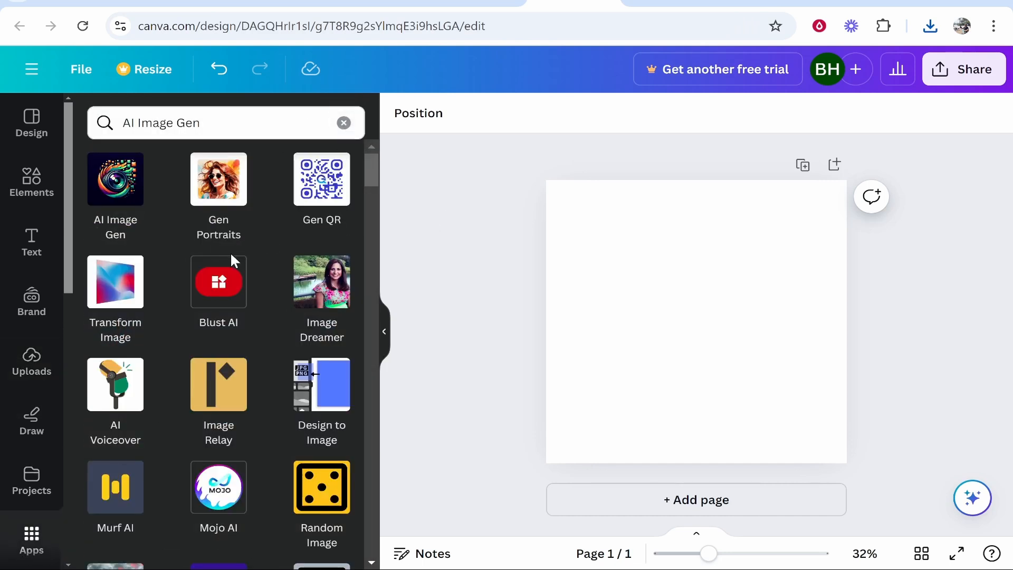
click(344, 123)
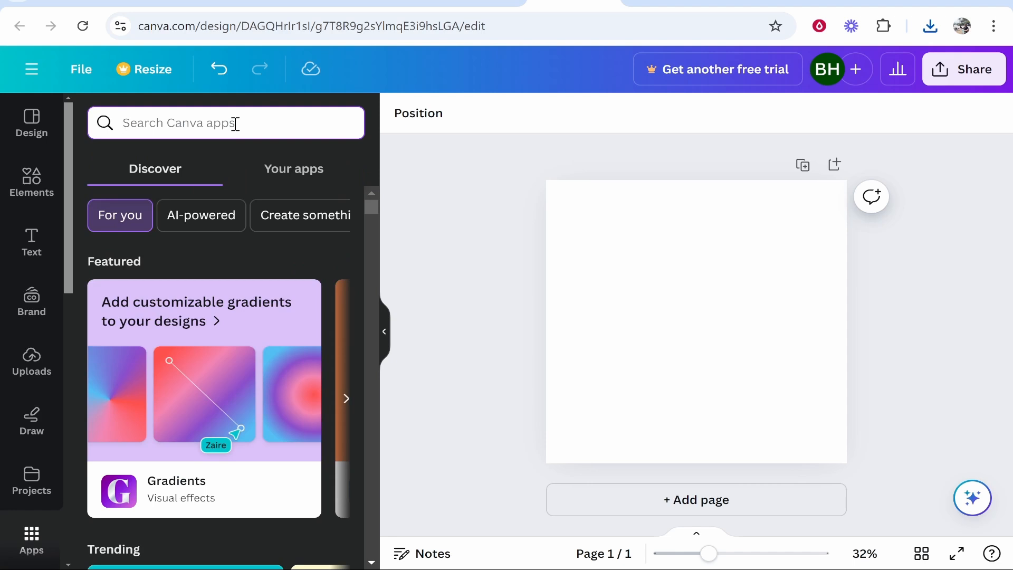
text(image to frame)
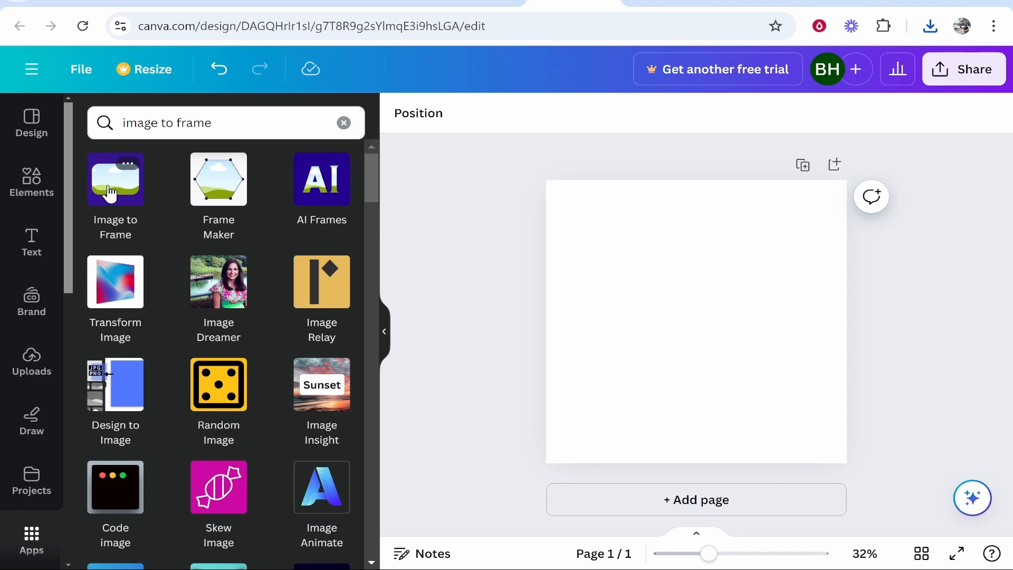
mouse_move(116, 191)
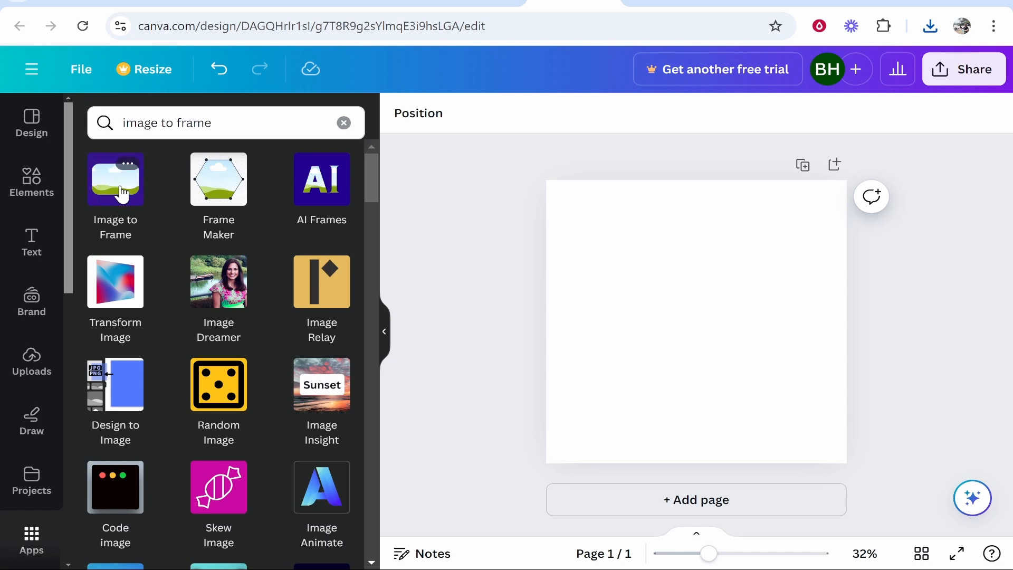
click(115, 179)
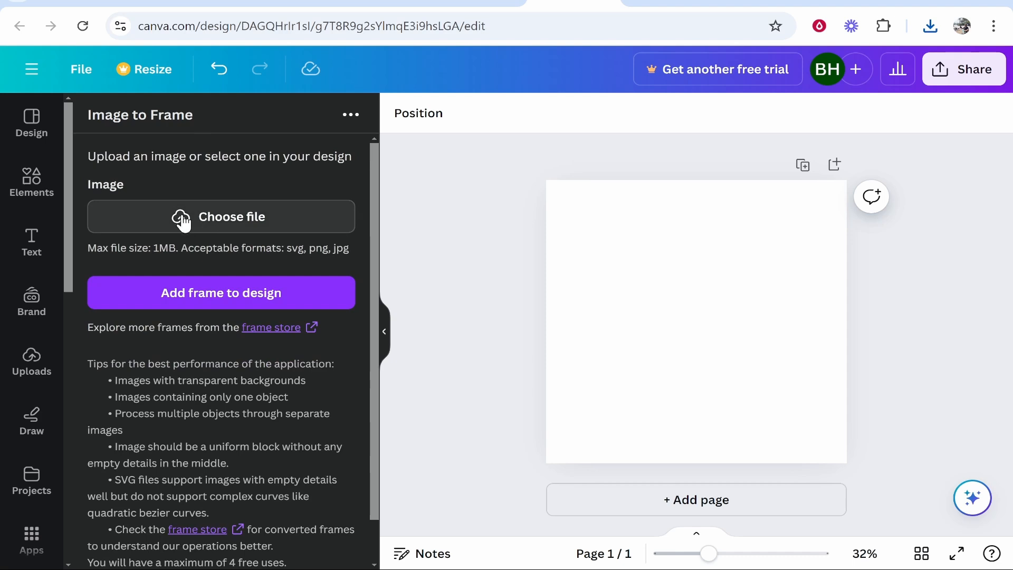
Step: Upload the newest transparent splatter PNG and add it to the design as a frame
click(220, 217)
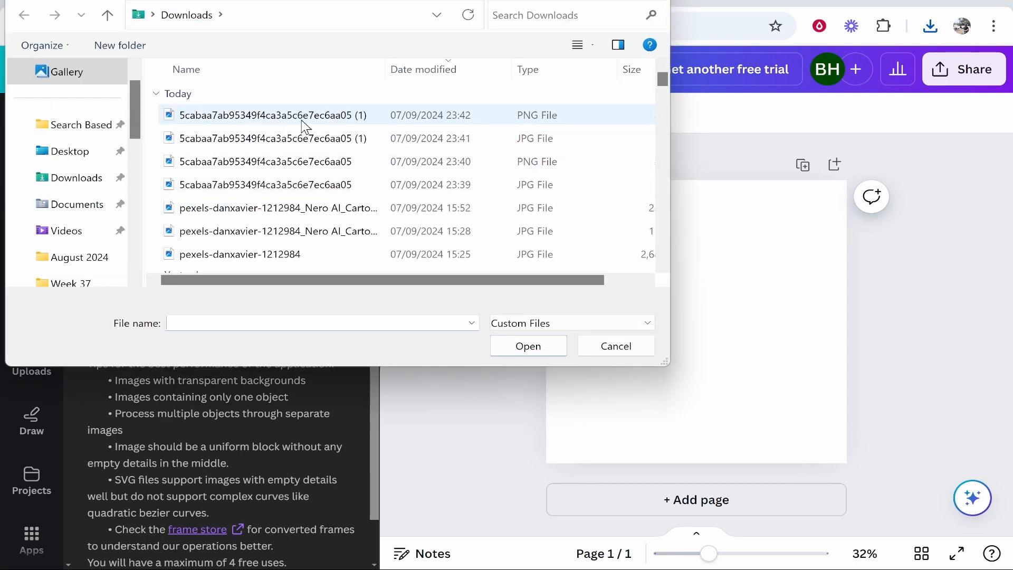
click(271, 115)
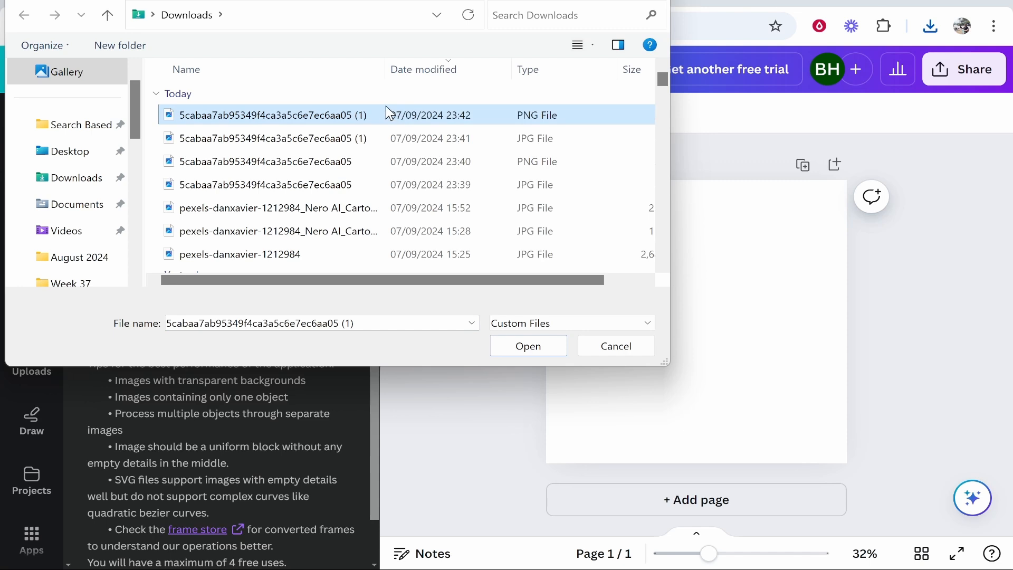
click(527, 346)
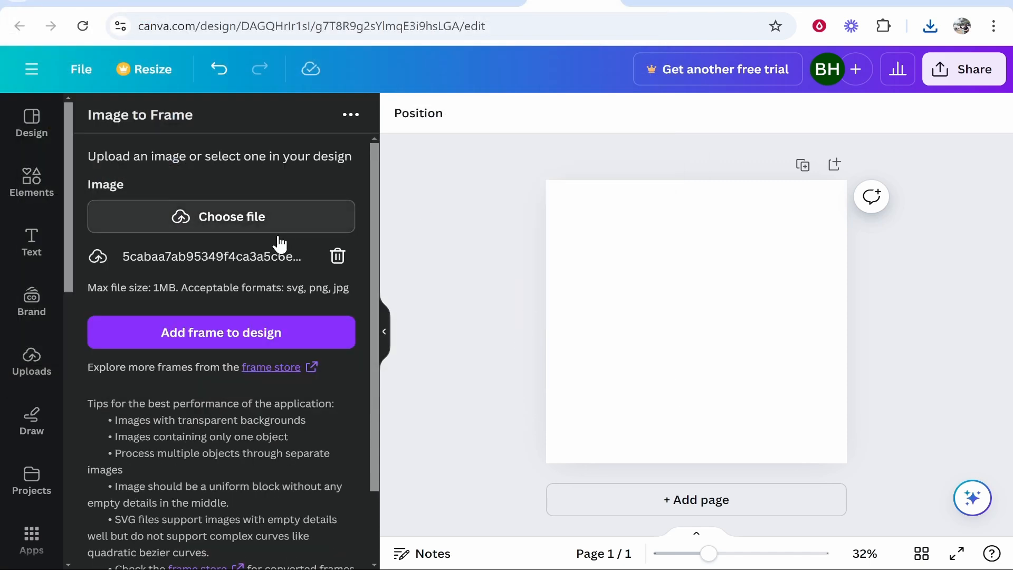
click(221, 333)
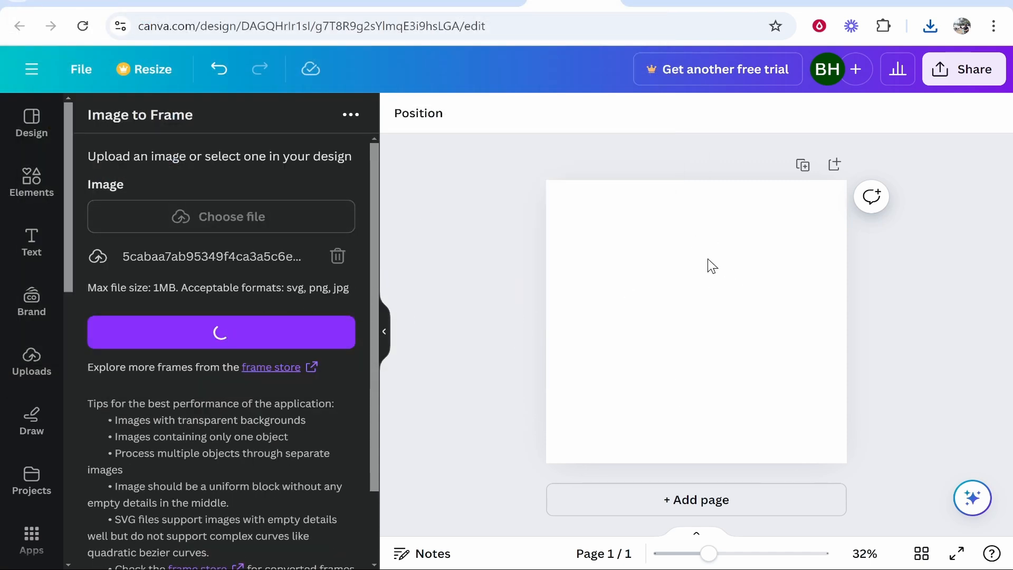
mouse_move(577, 192)
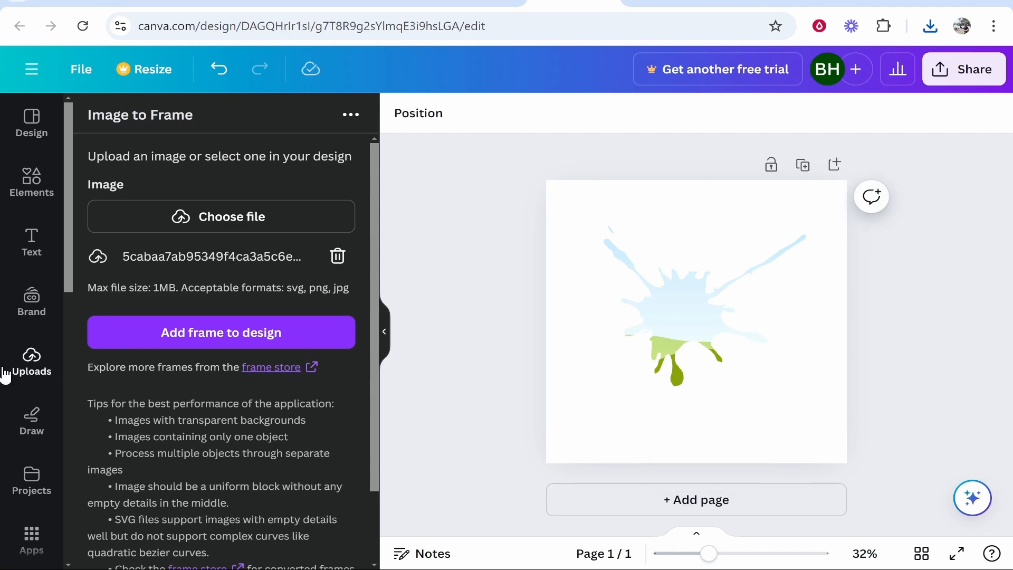
Step: Fill the splatter frame with a sky photo from Uploads and deselect to preview it
click(31, 363)
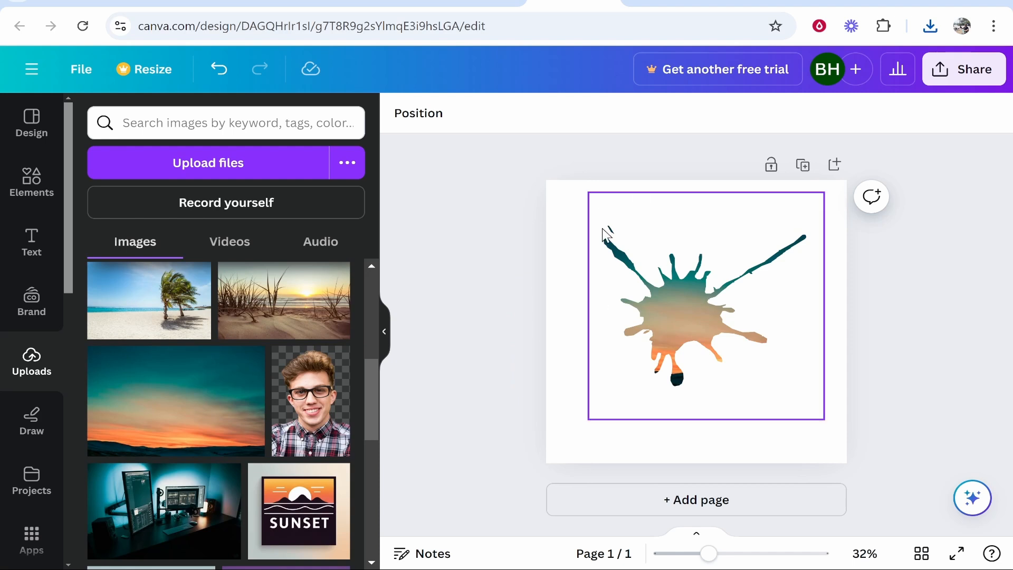
click(614, 160)
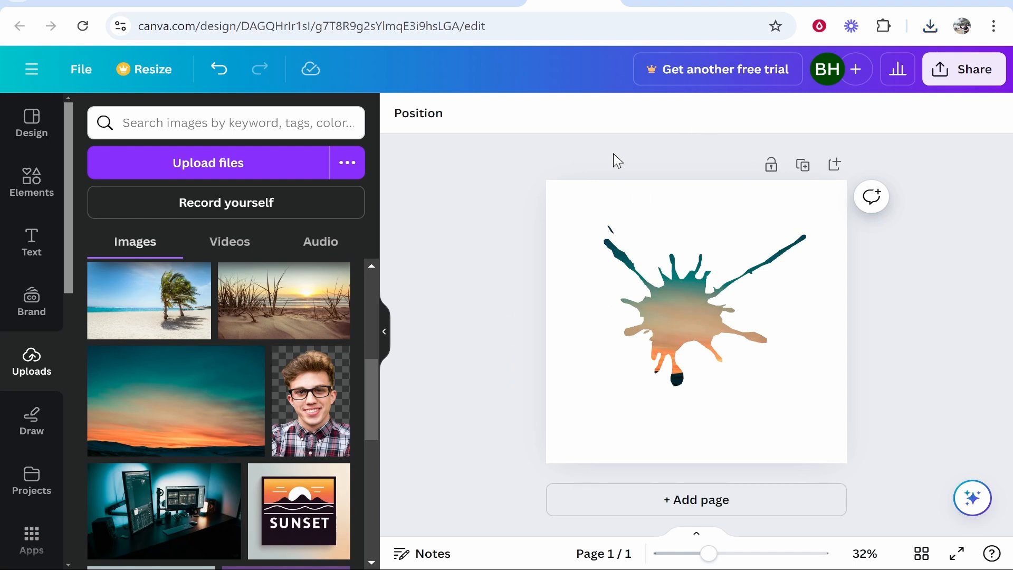